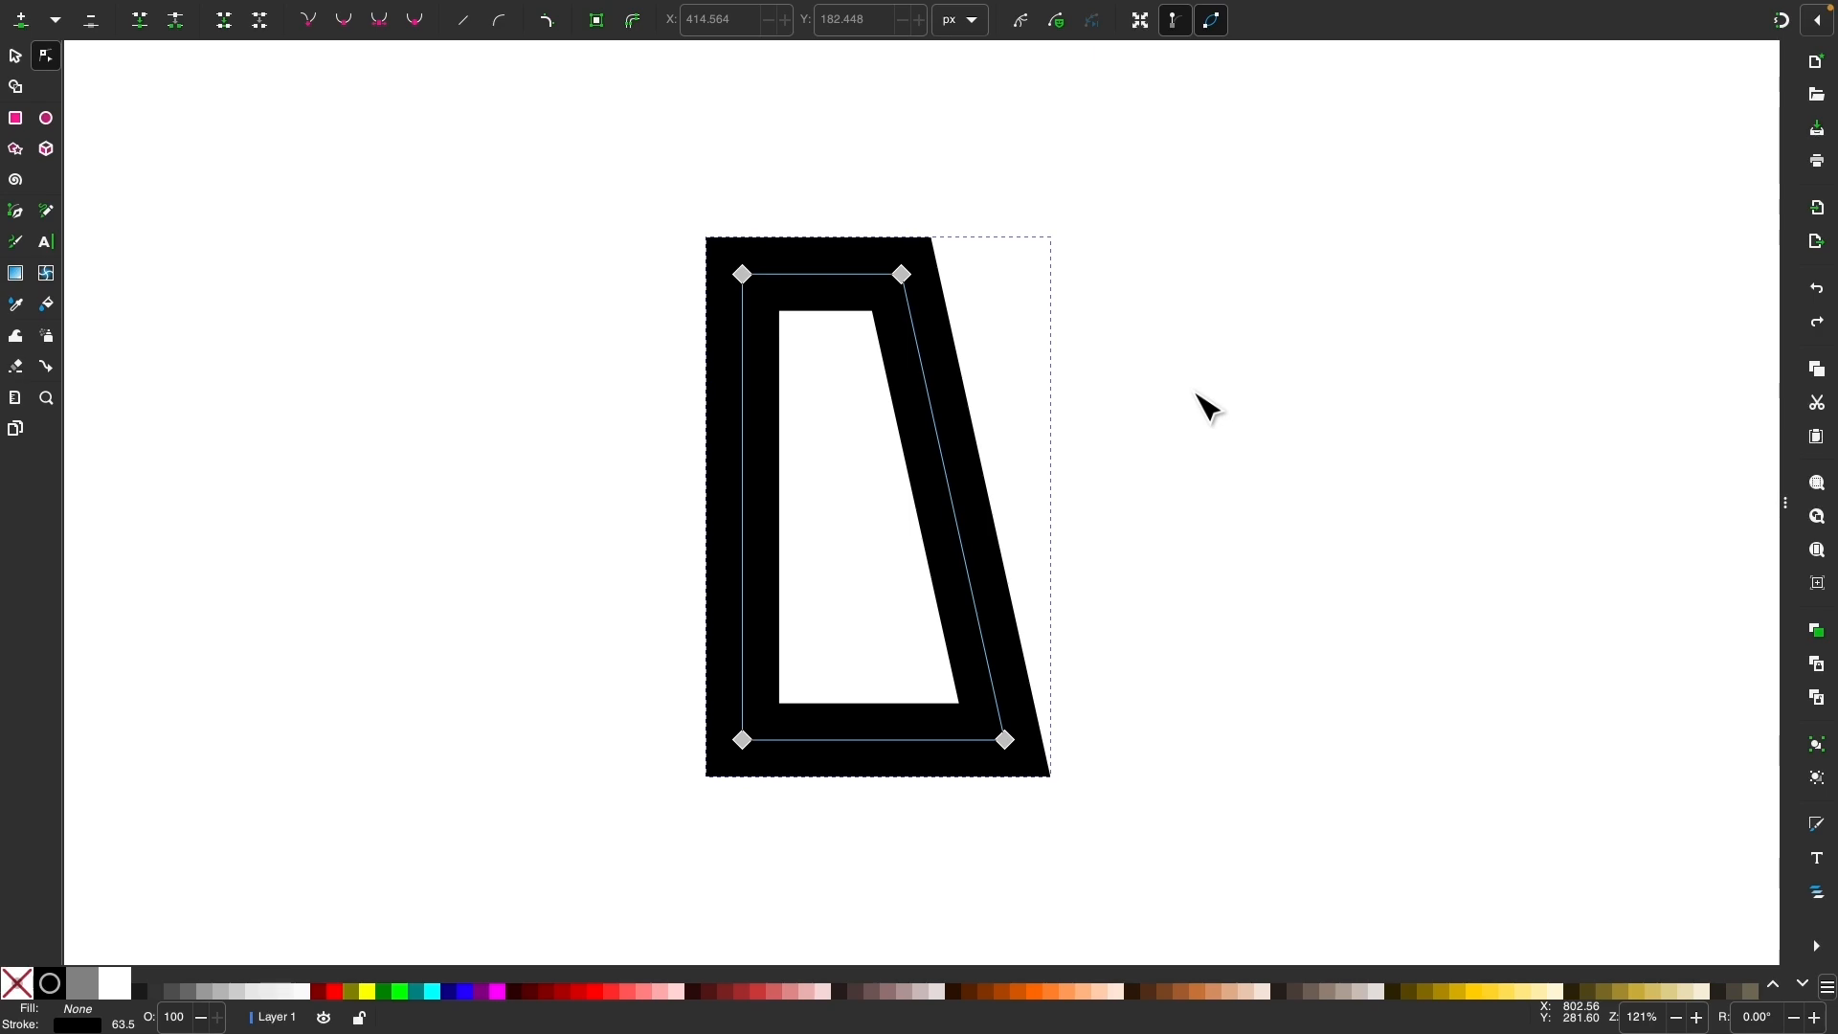
mouse_move(781, 404)
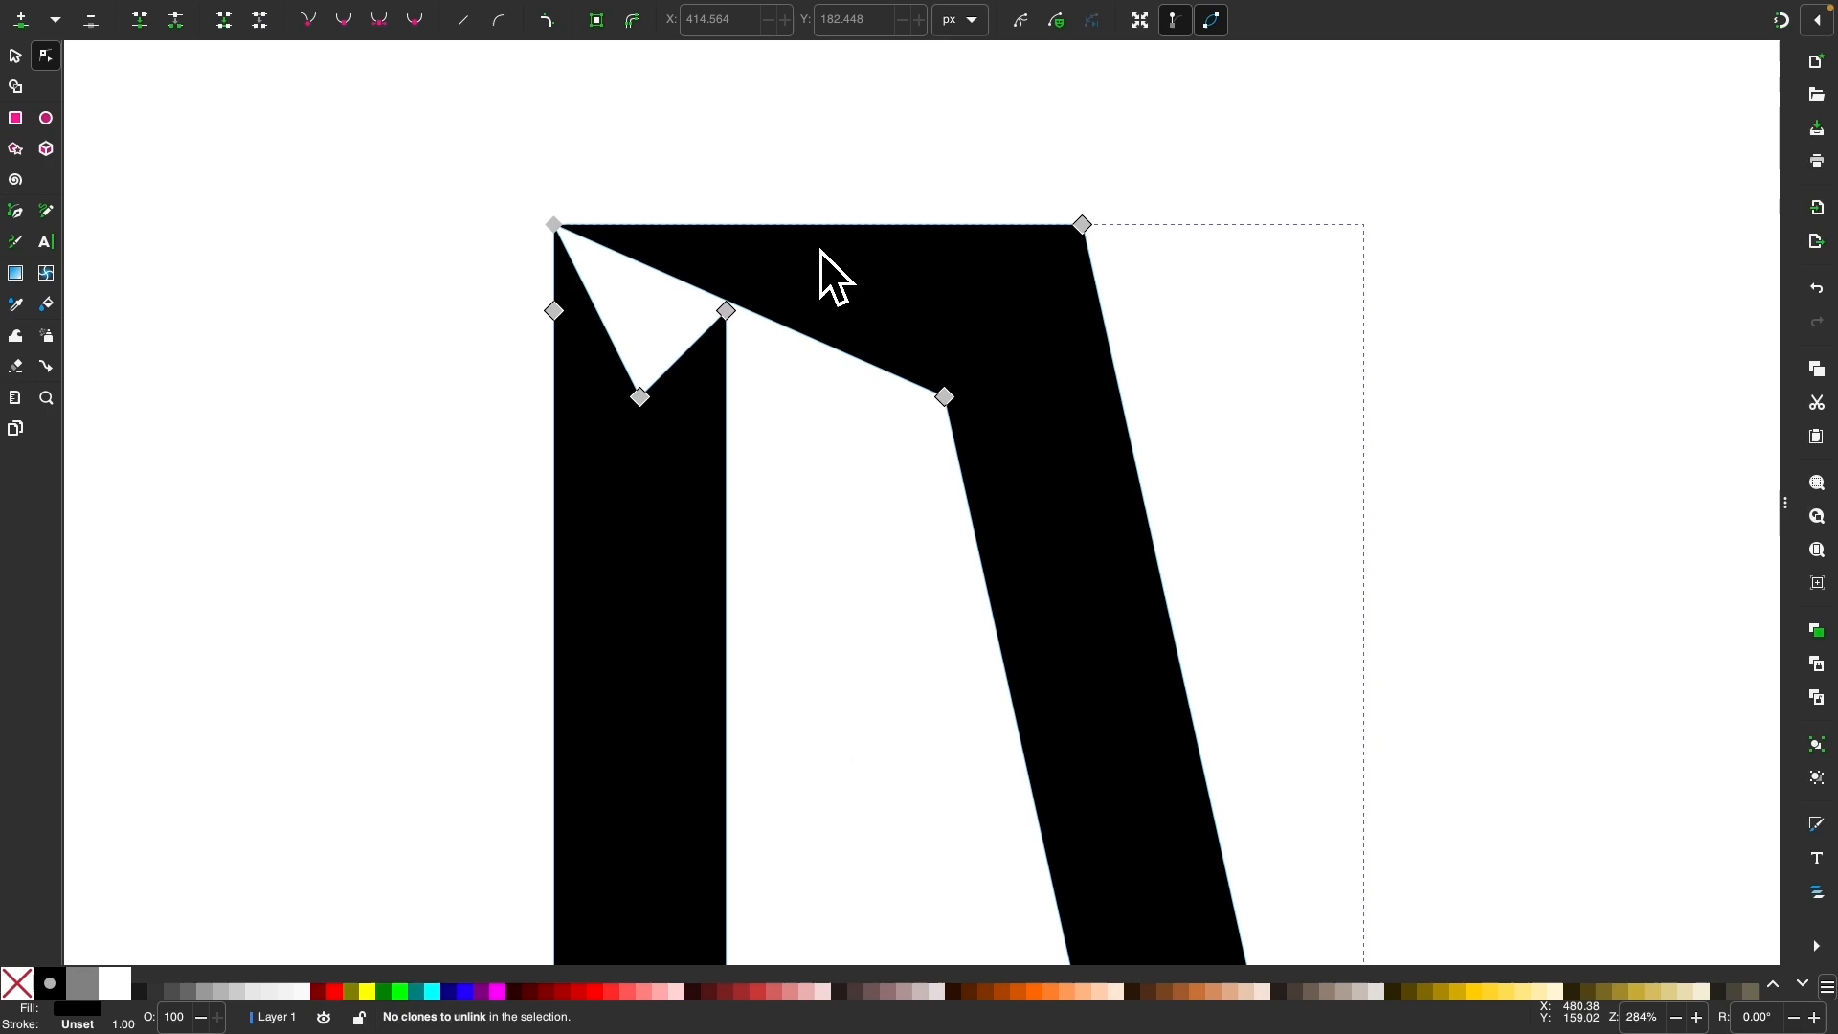
mouse_move(873, 515)
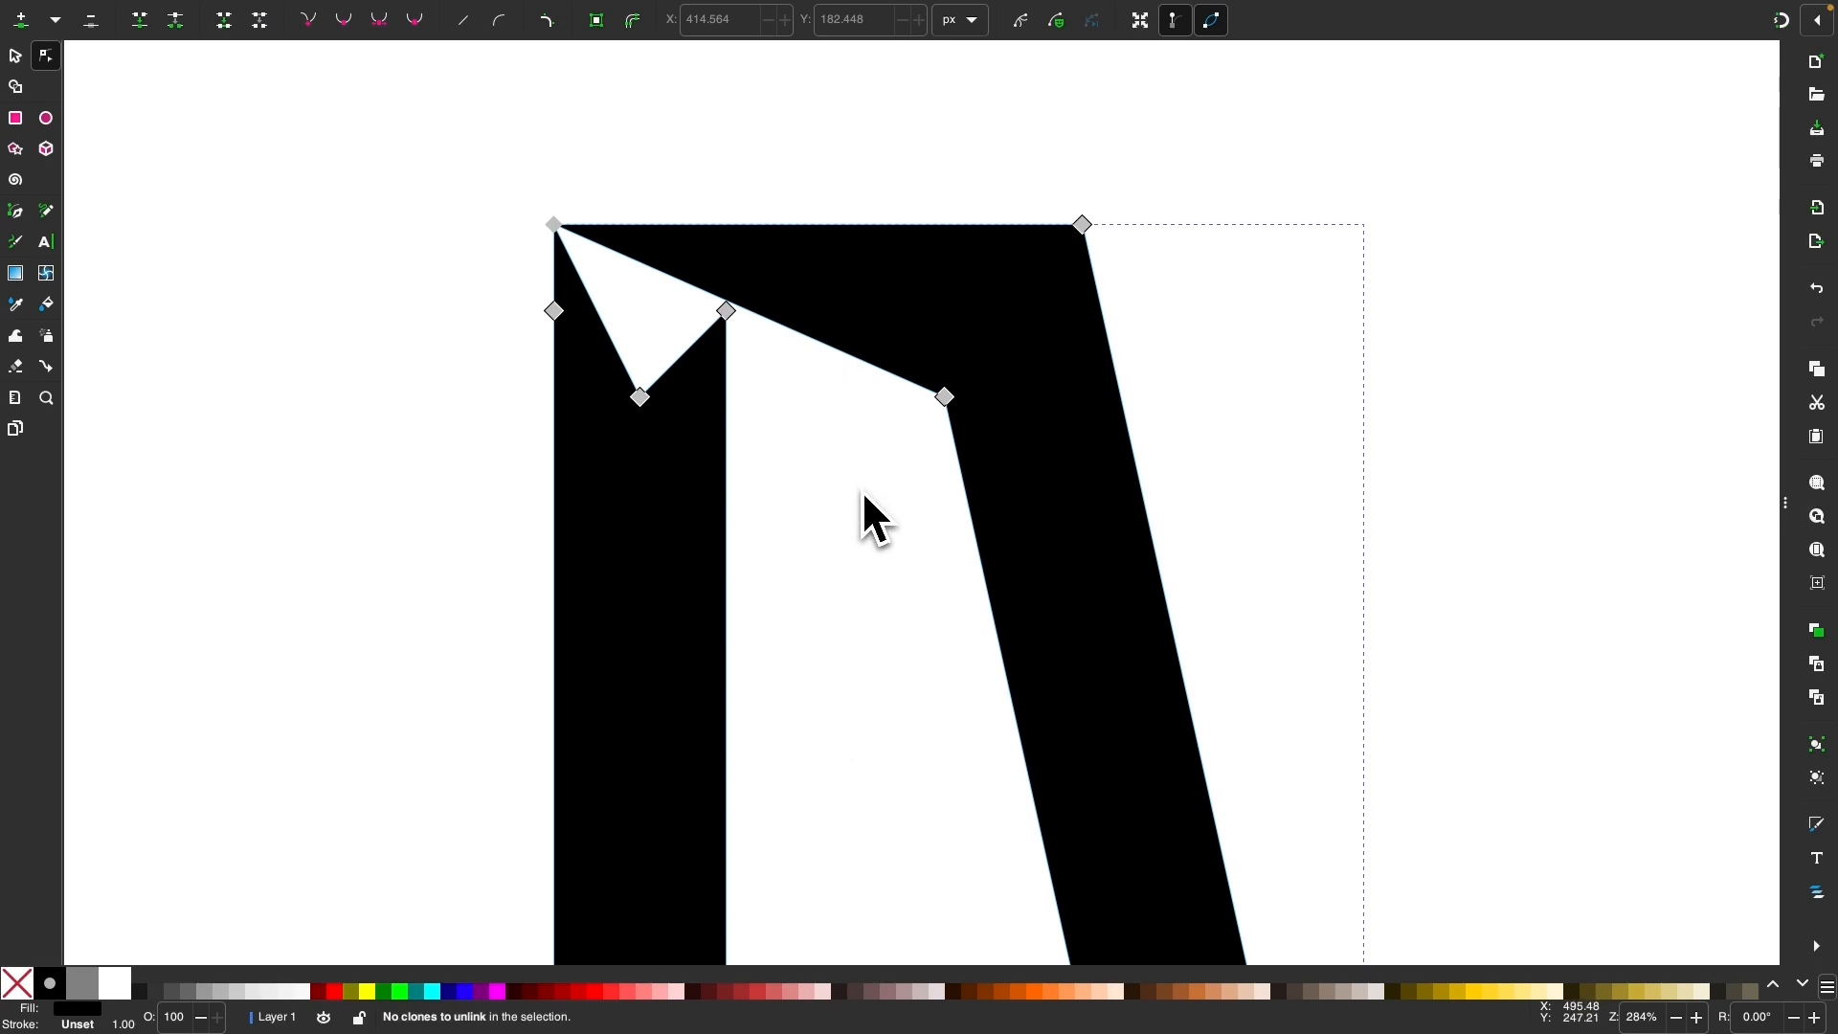
mouse_move(851, 486)
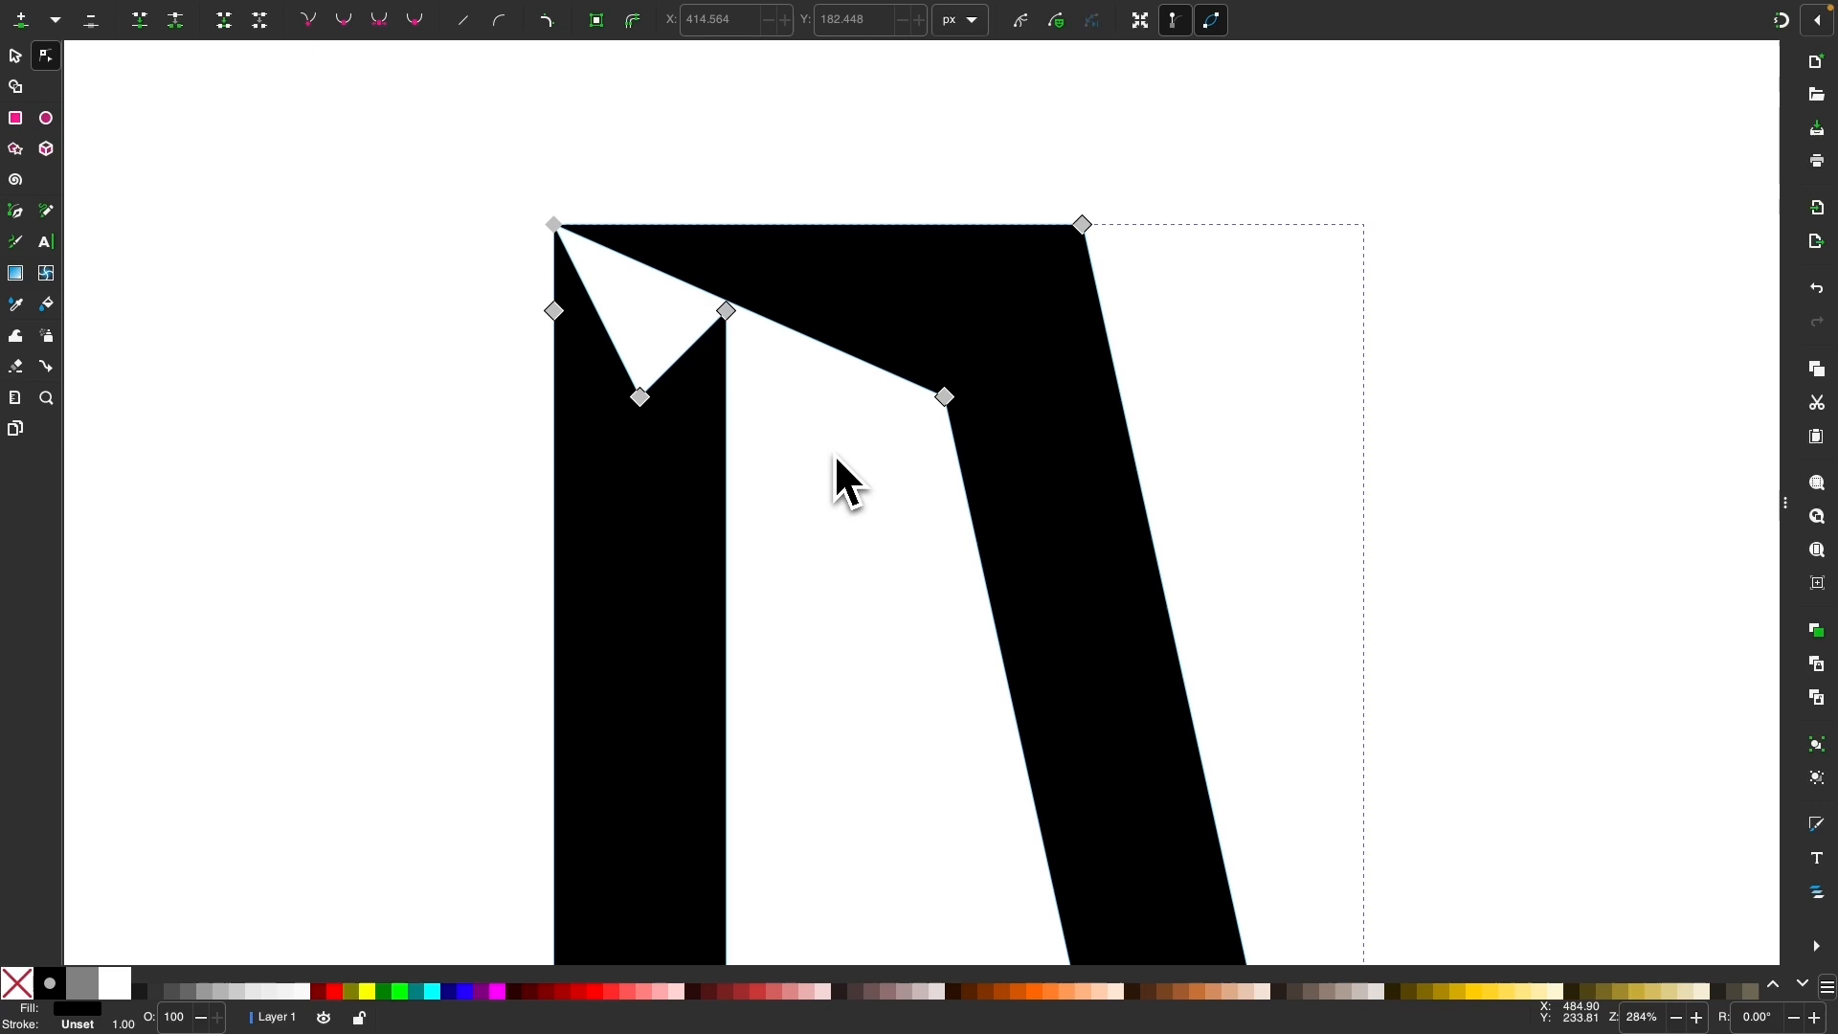
- Zoom out to view the whole restored stroked quadrilateral
scroll(down, 3)
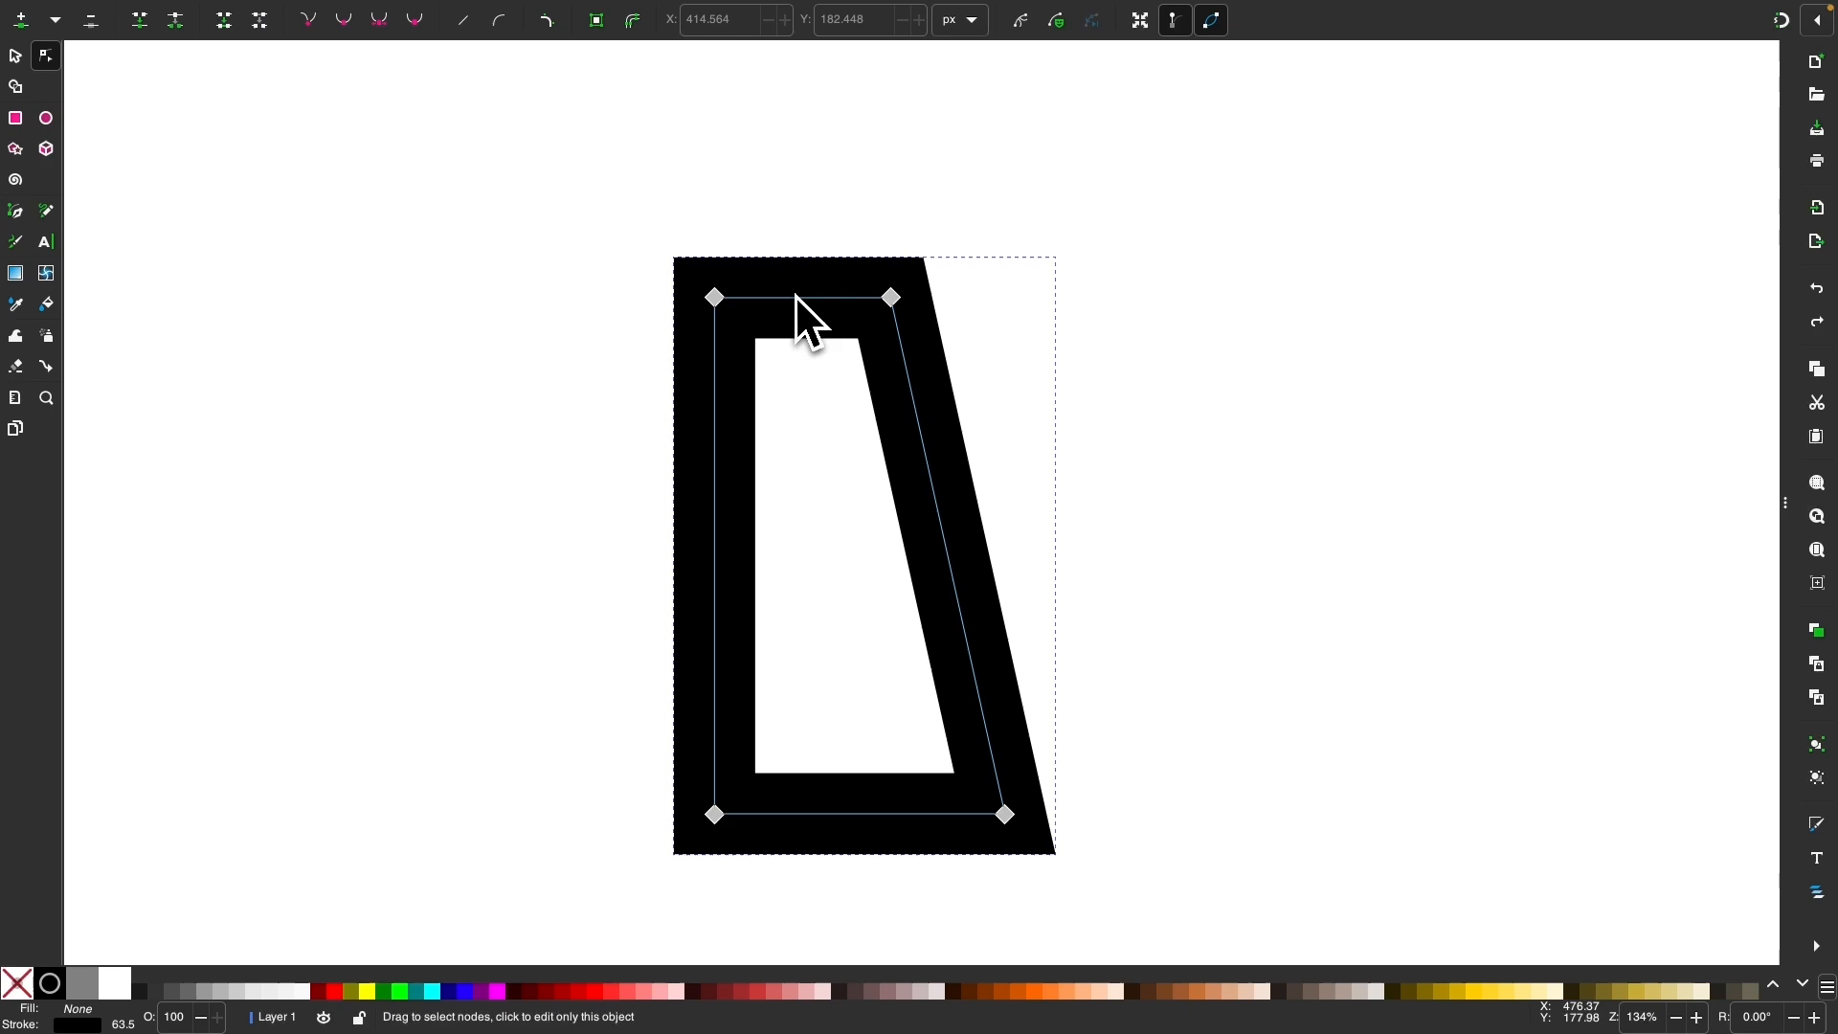
mouse_move(714, 416)
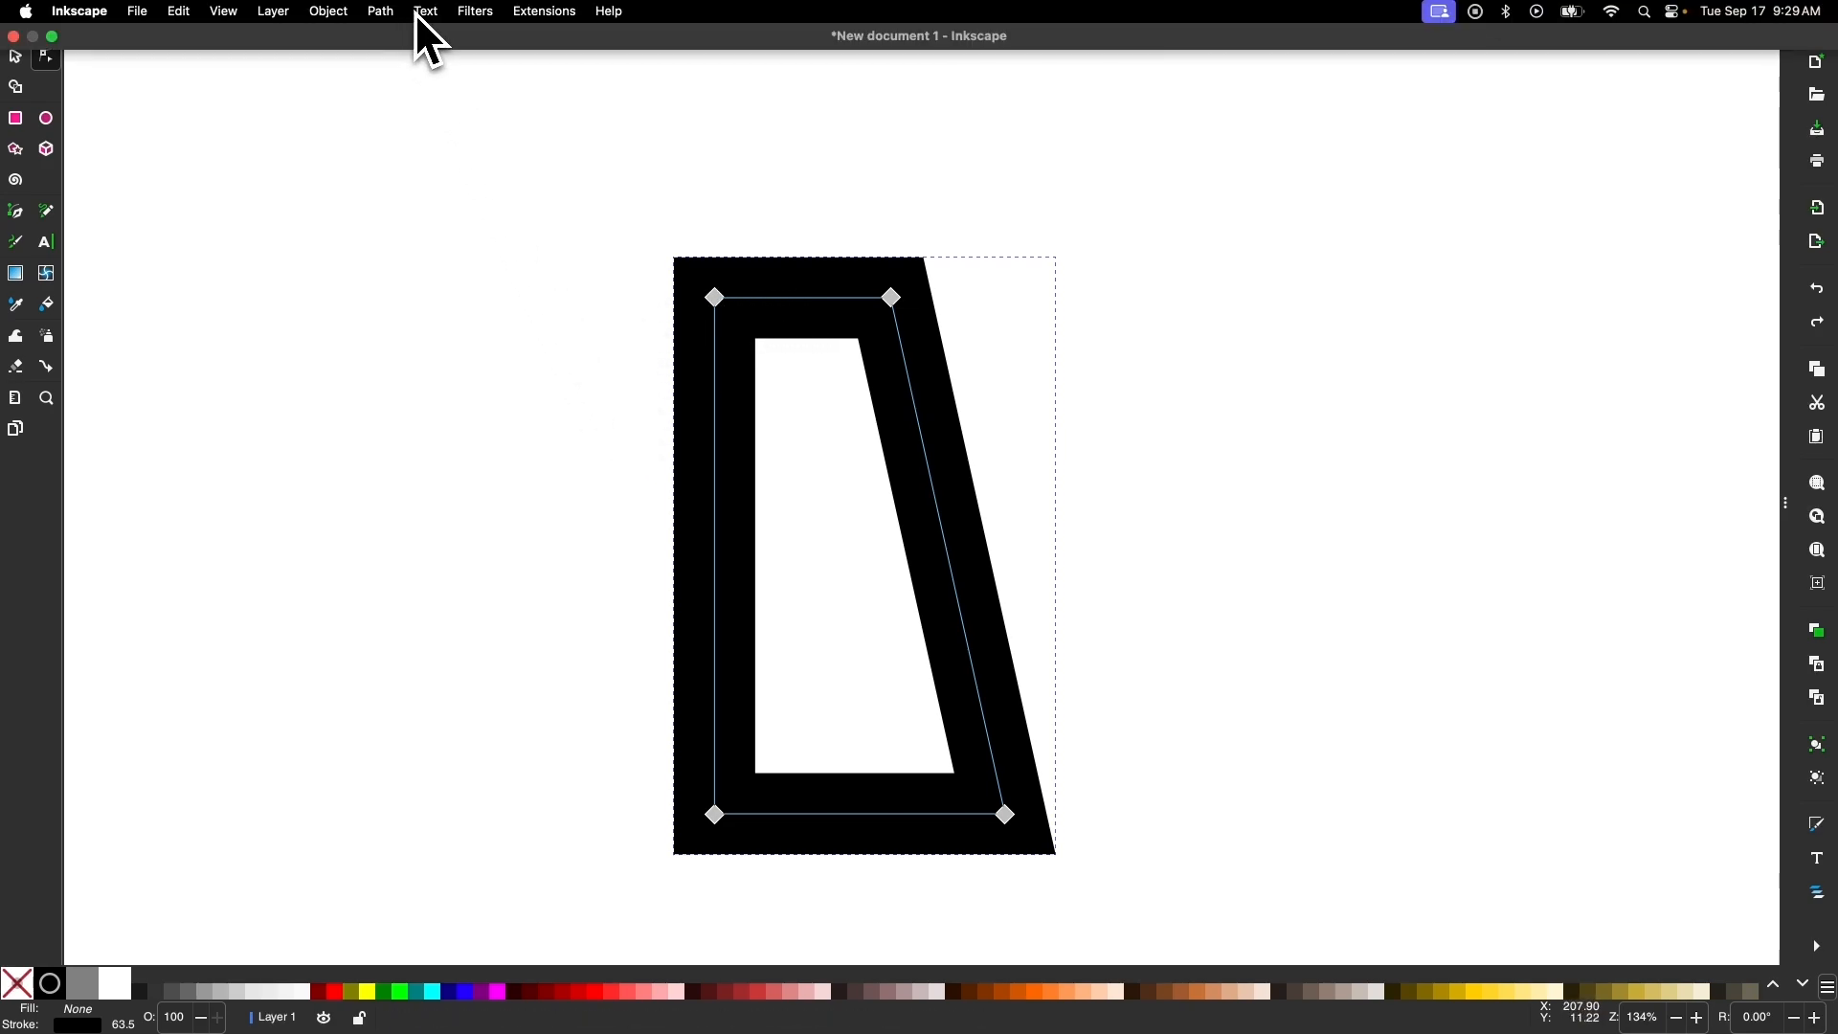
- Apply Path > Stroke to Path to turn the quadrilateral's outline into a filled shape
click(379, 12)
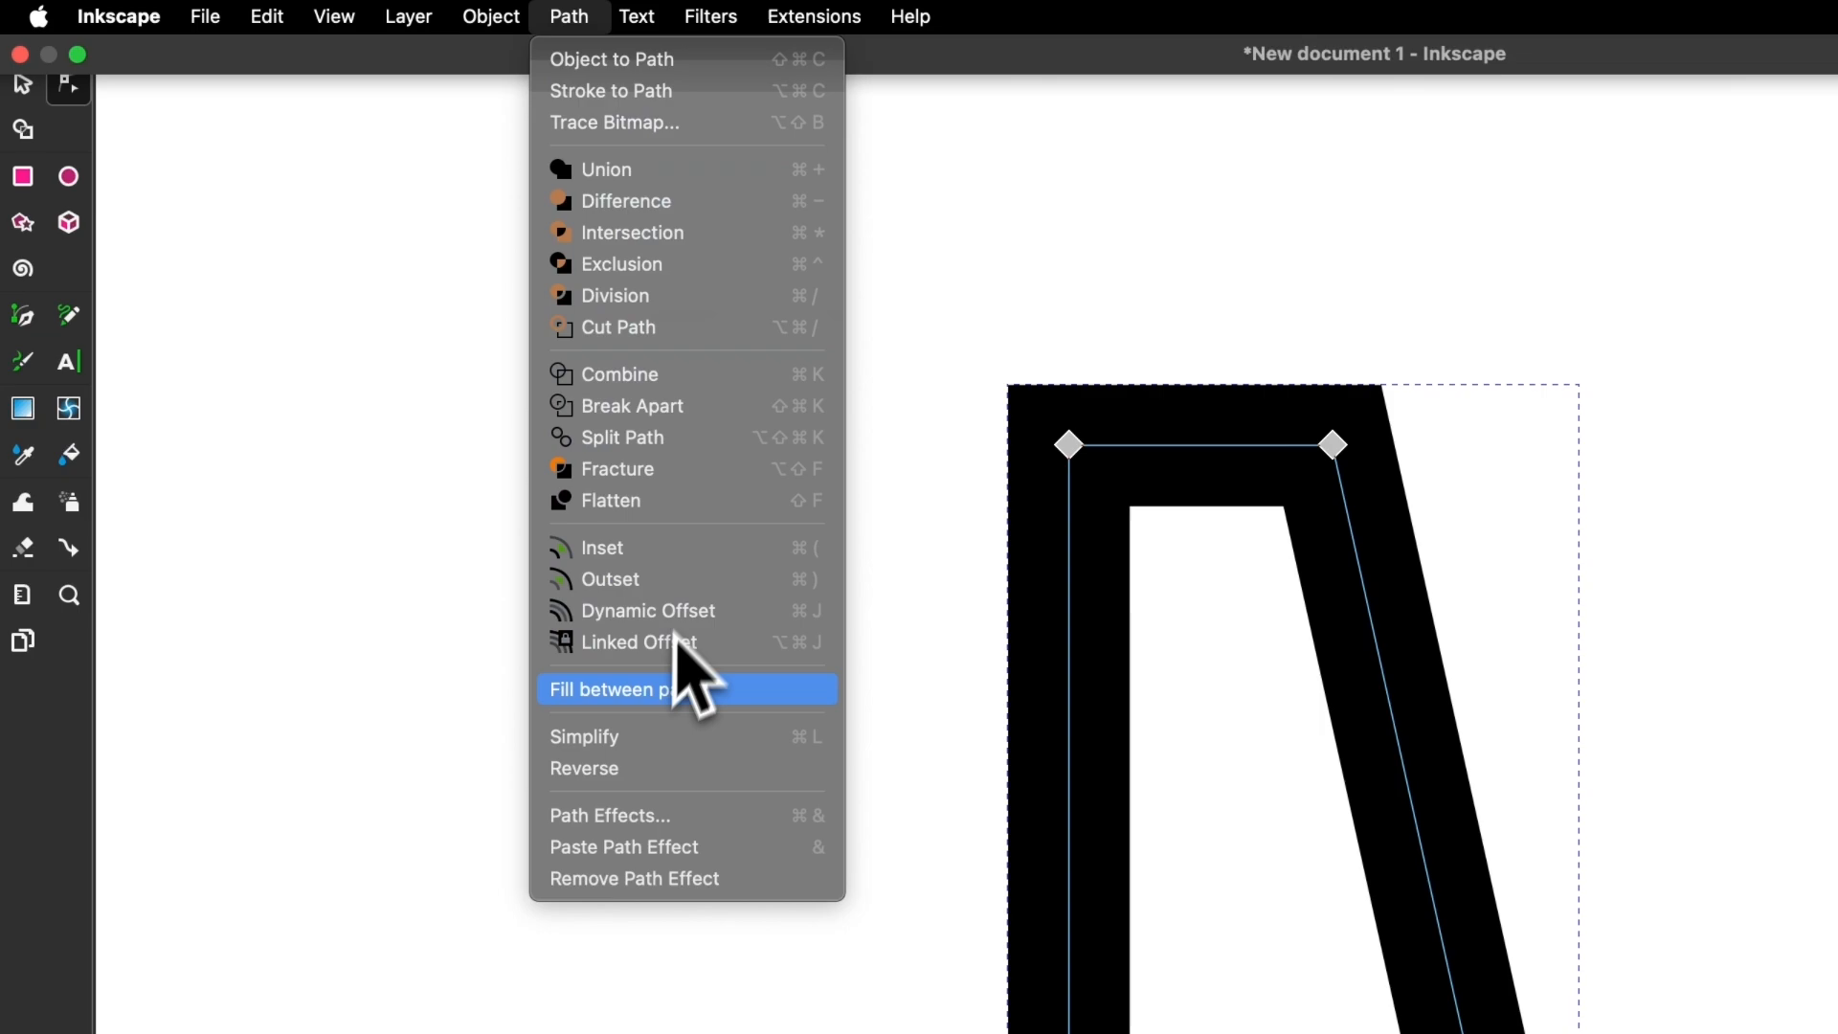
click(645, 689)
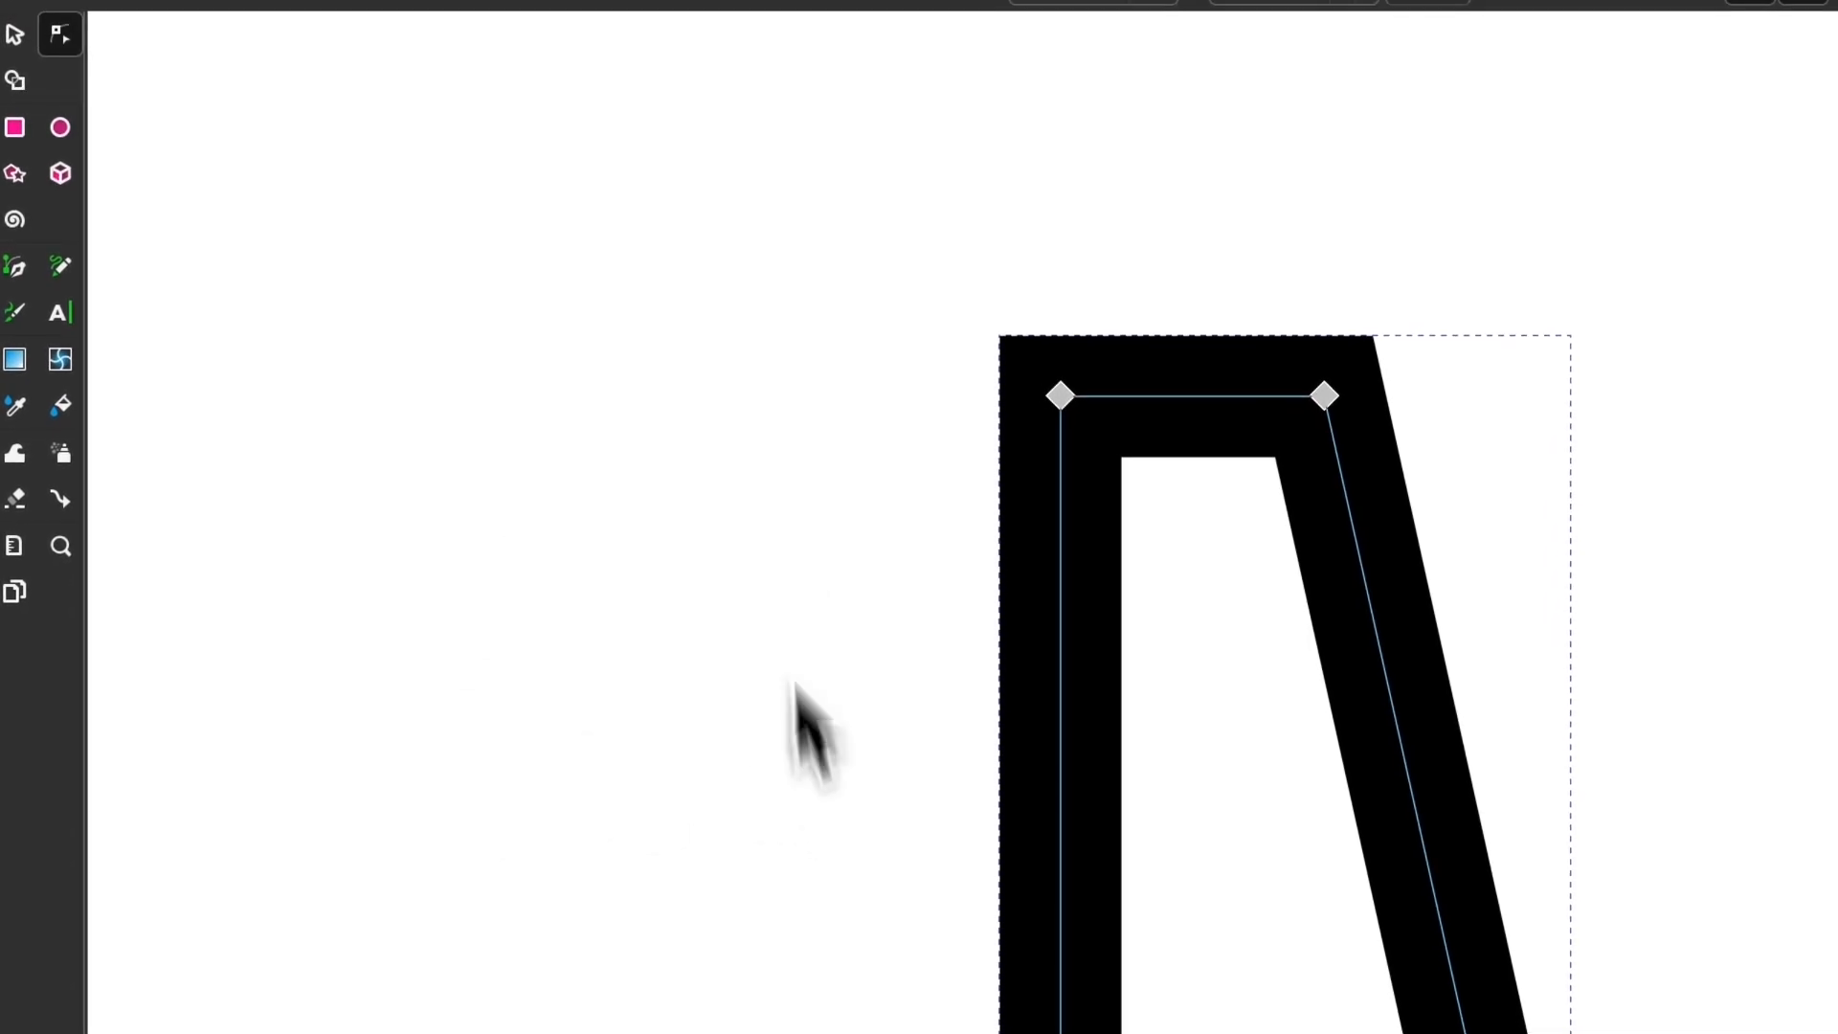
click(549, 17)
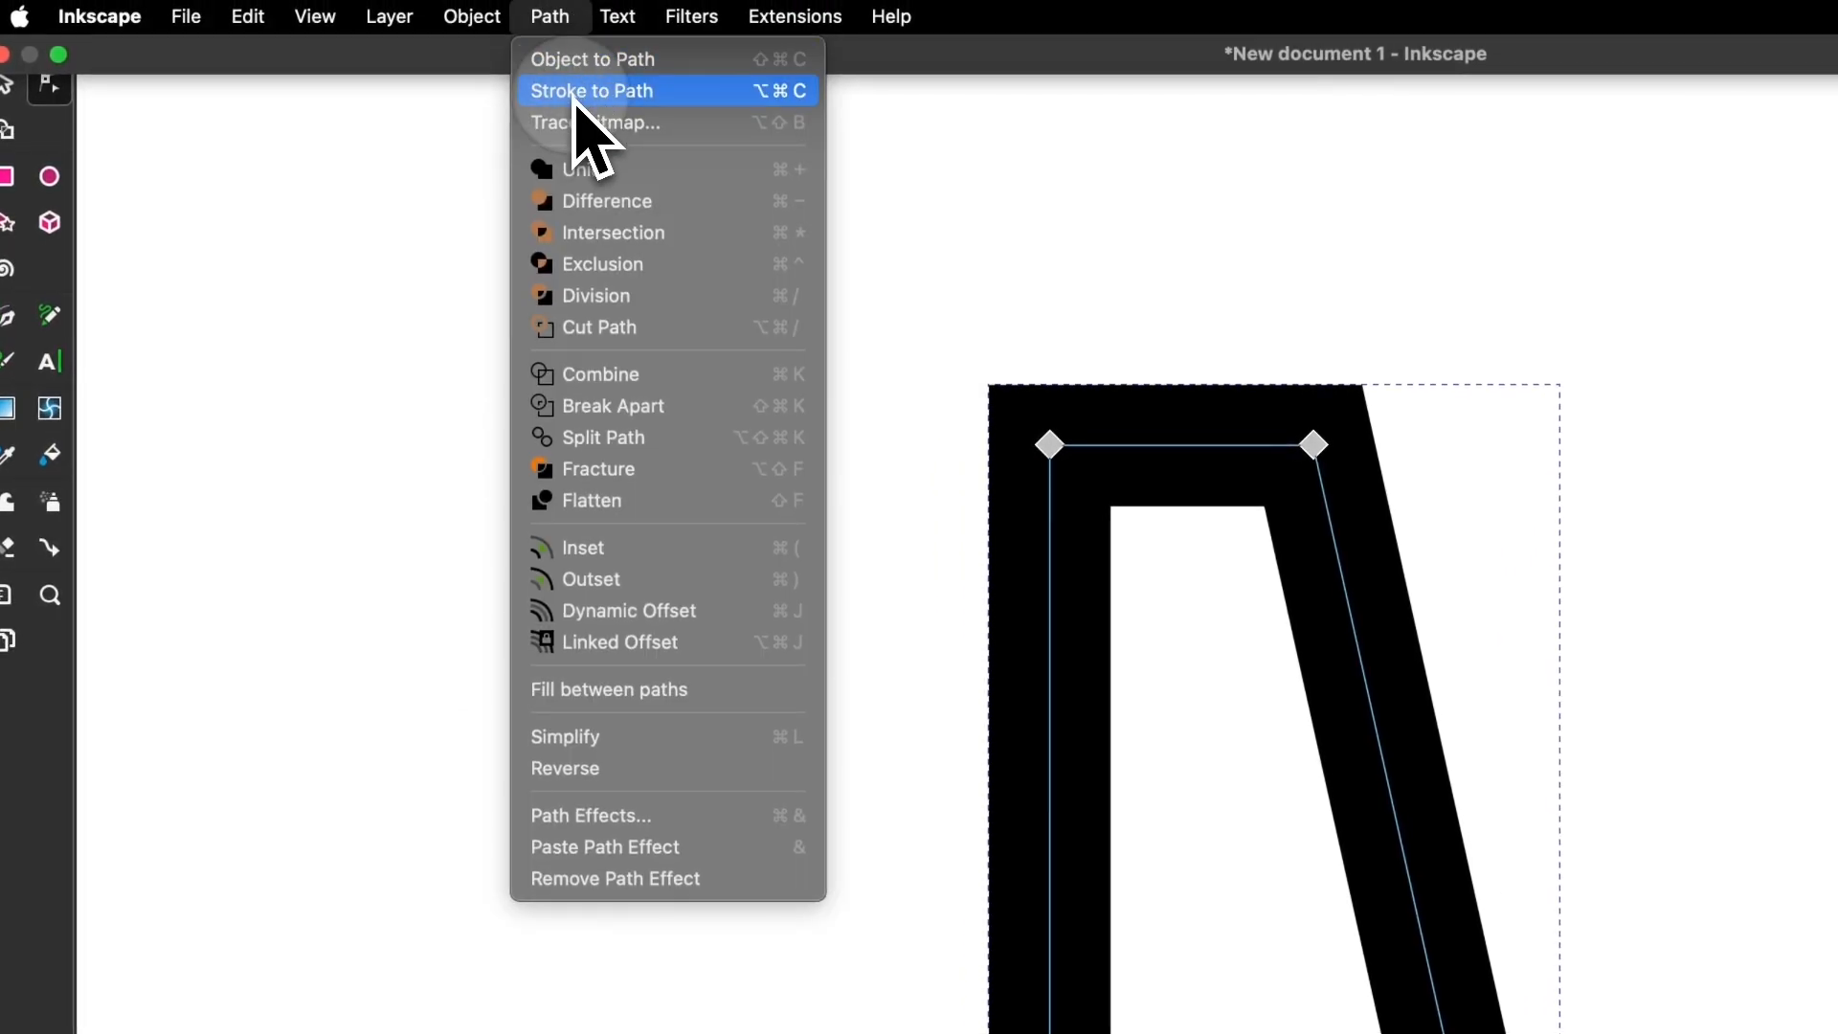
click(592, 90)
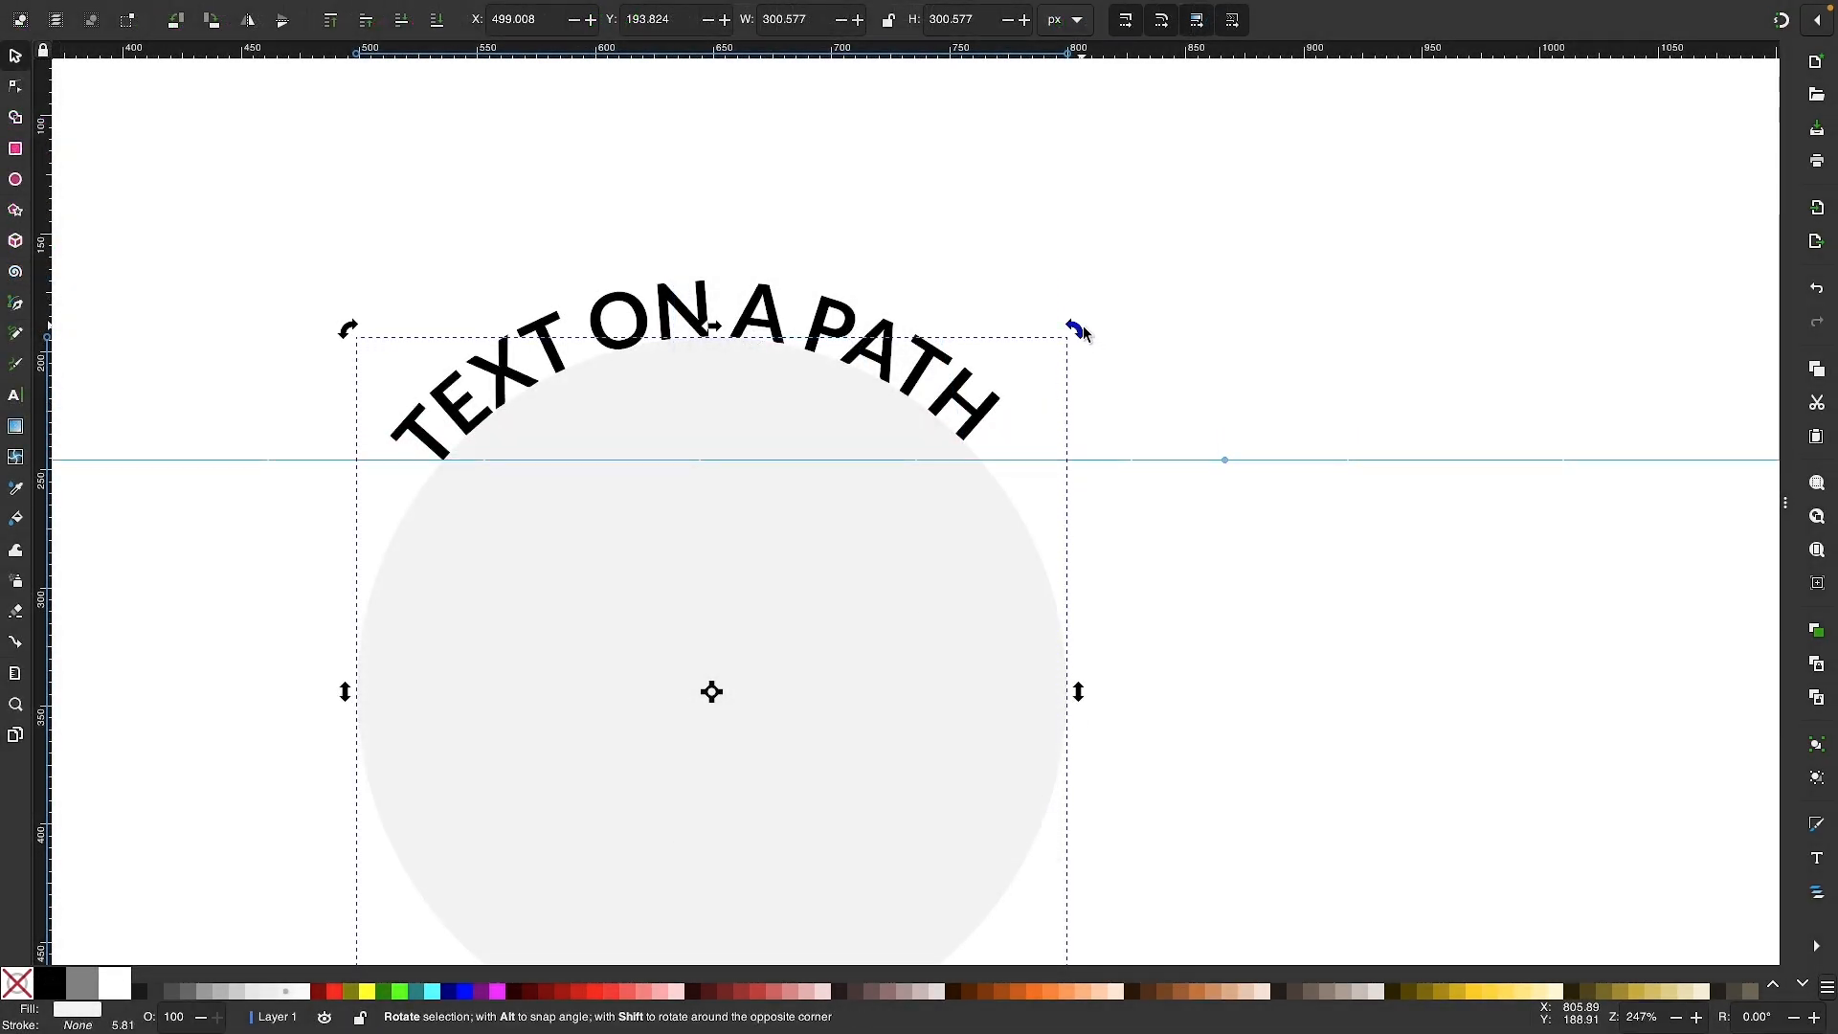
- Rotate the circle carrying the curved TEXT ON A PATH by about two degrees
drag(1066, 331, 1076, 349)
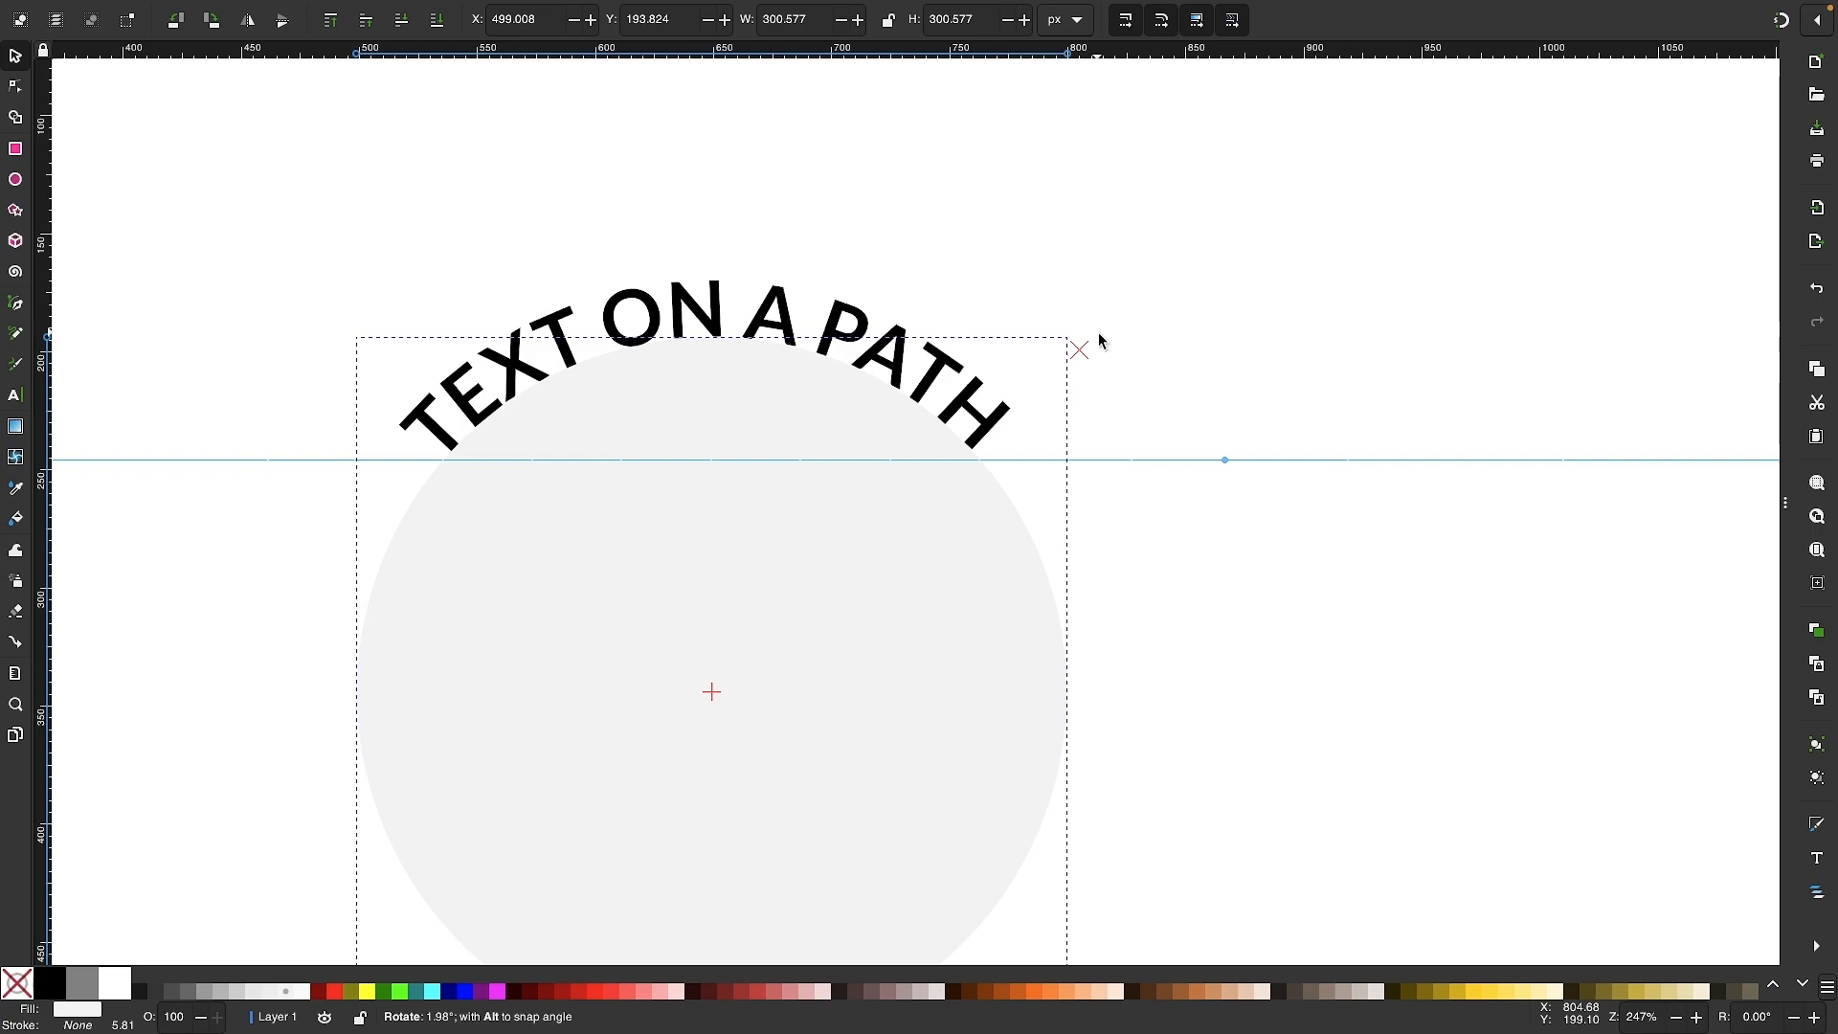
scroll(down, 3)
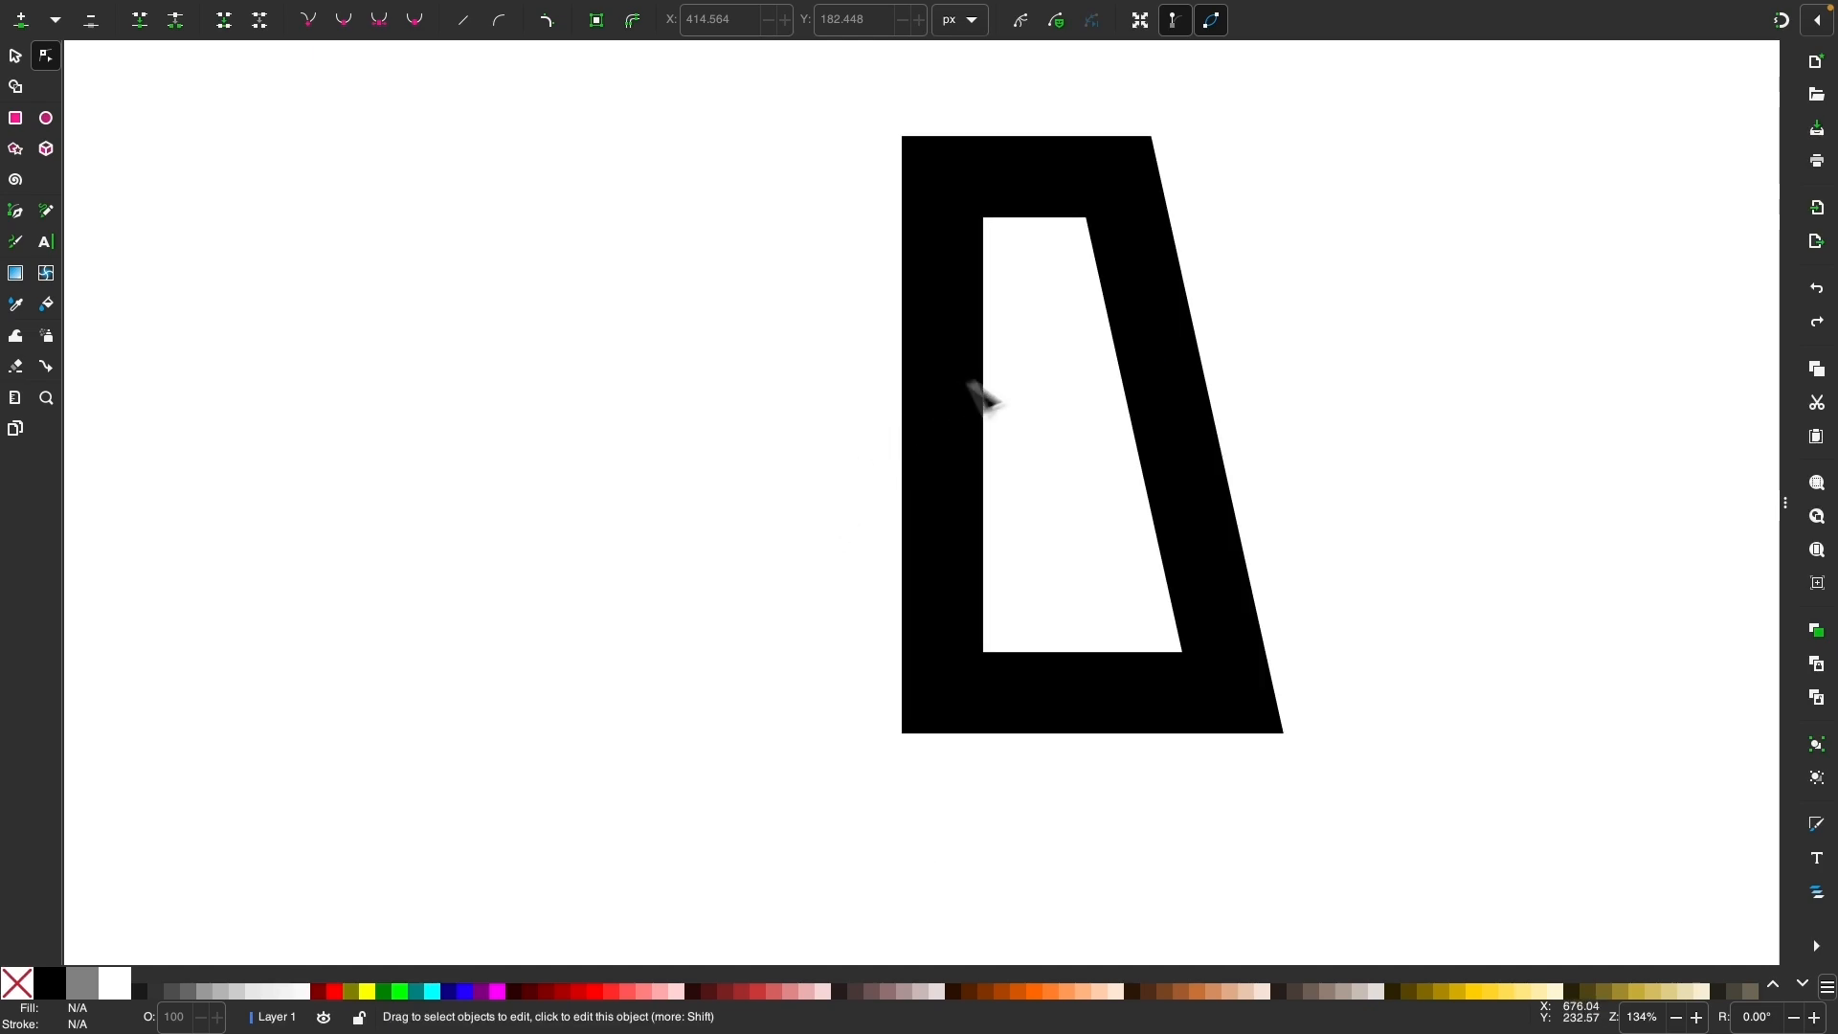
- Rubber-band select the flipped quadrilateral and apply Stroke to Path for a clean eight-node filled frame
drag(984, 398, 750, 327)
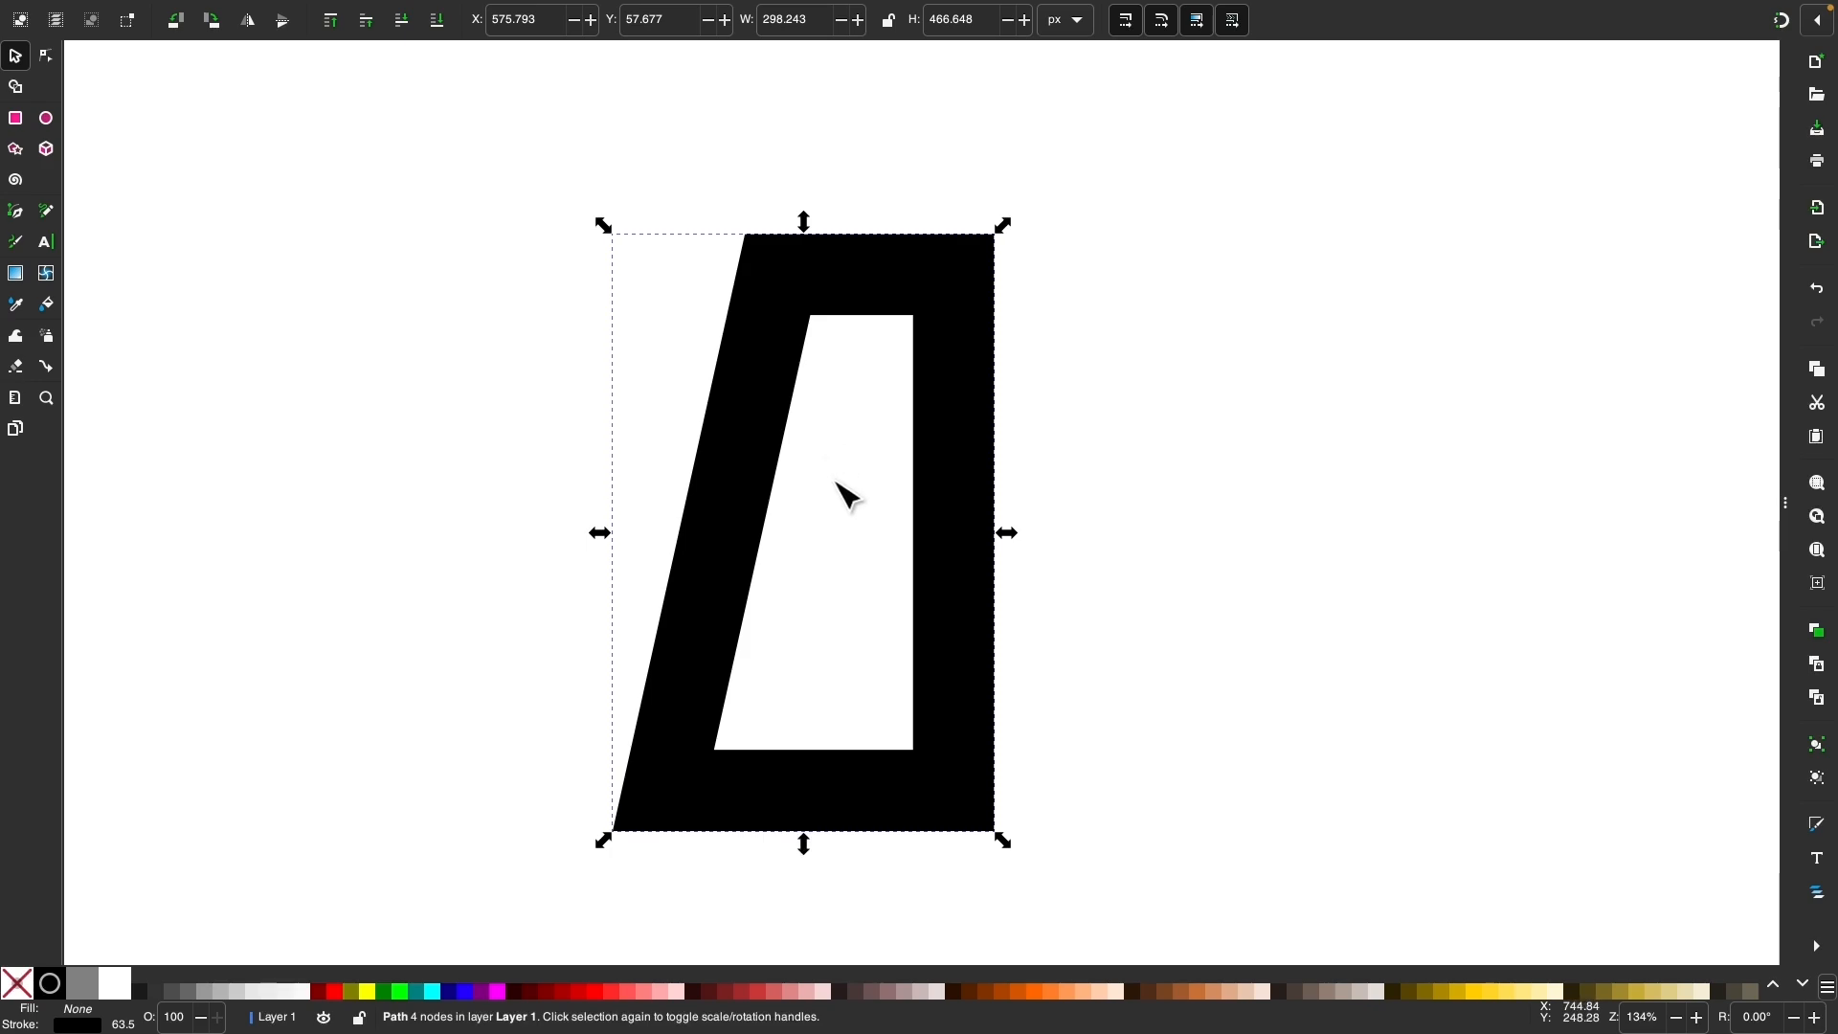
click(379, 12)
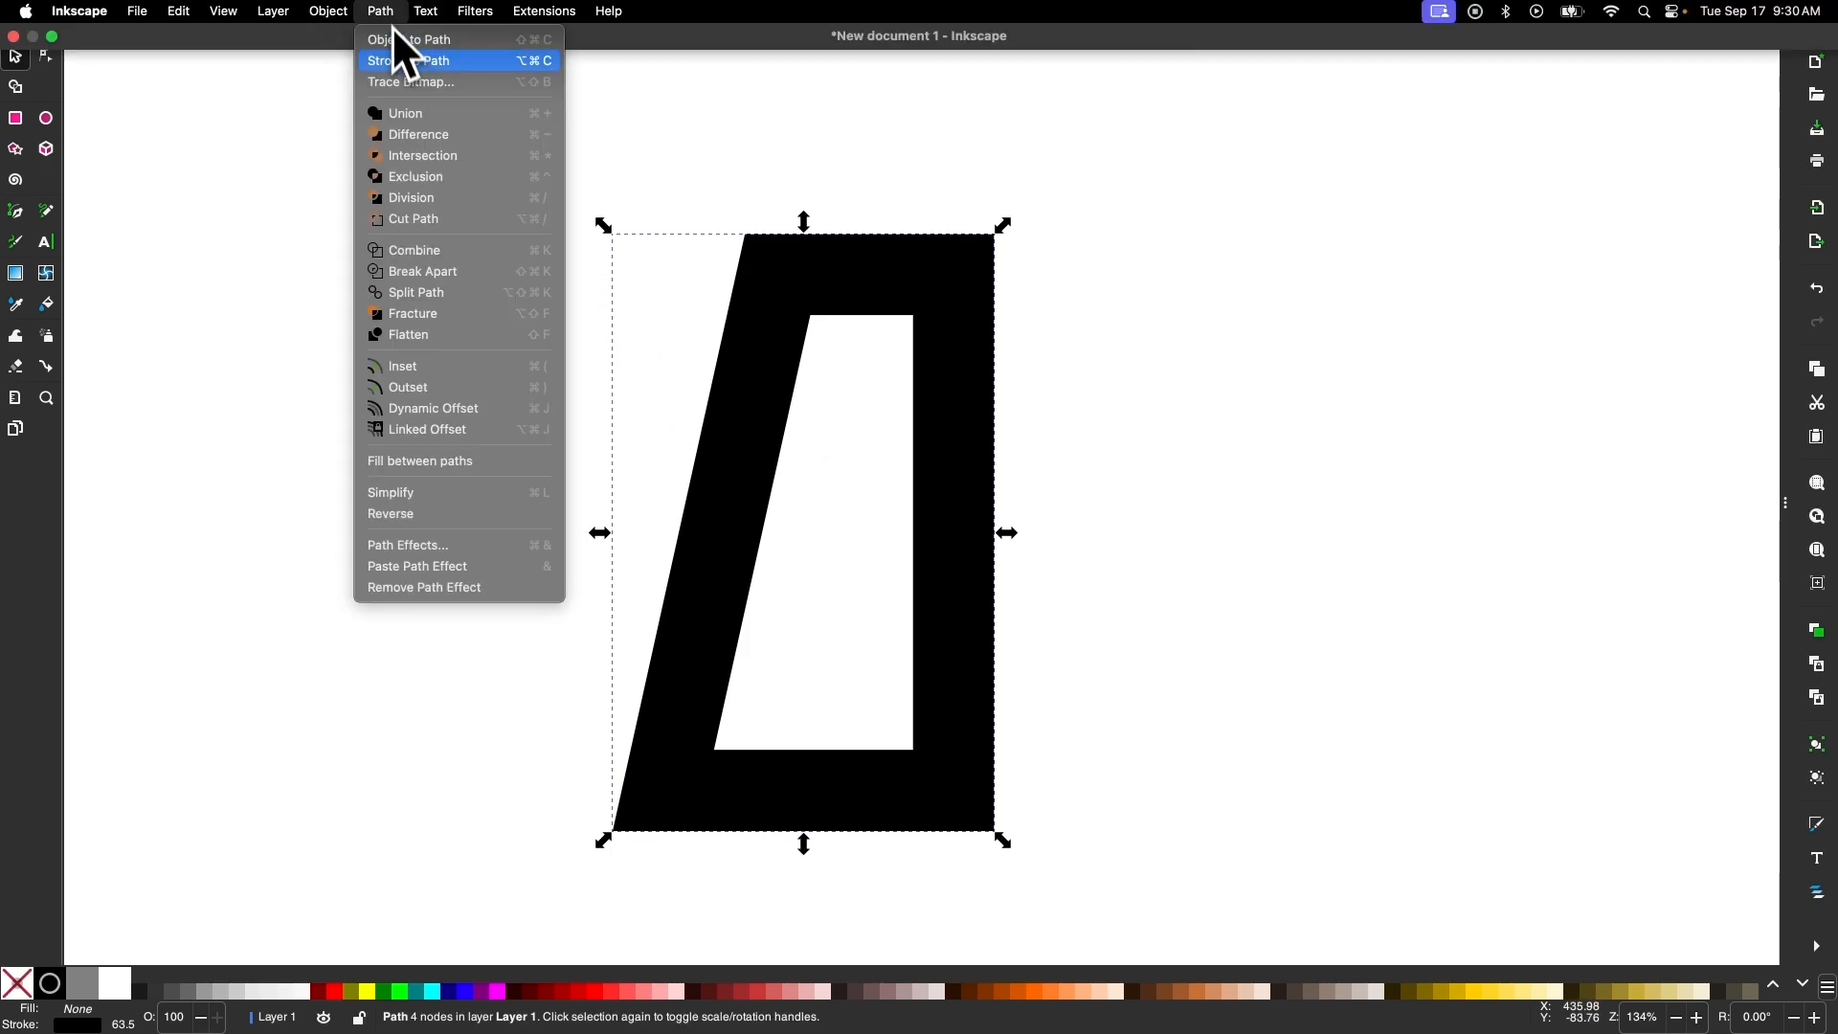
click(410, 39)
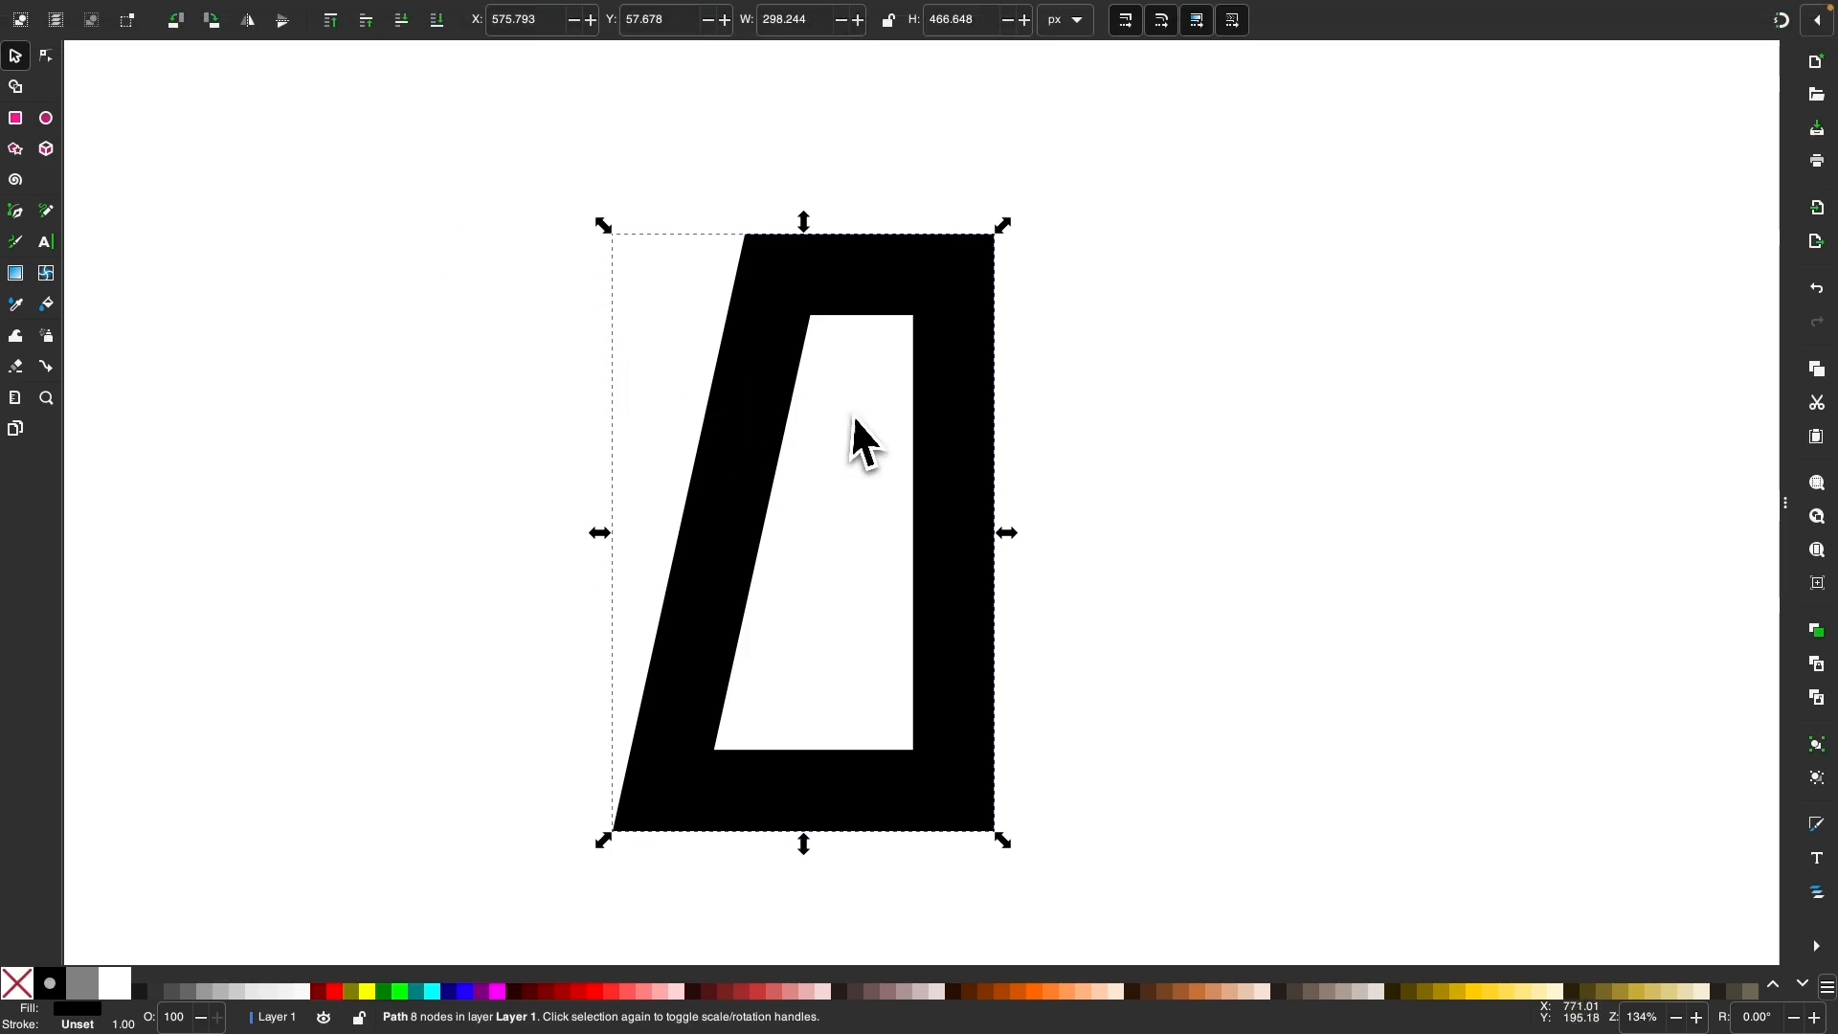